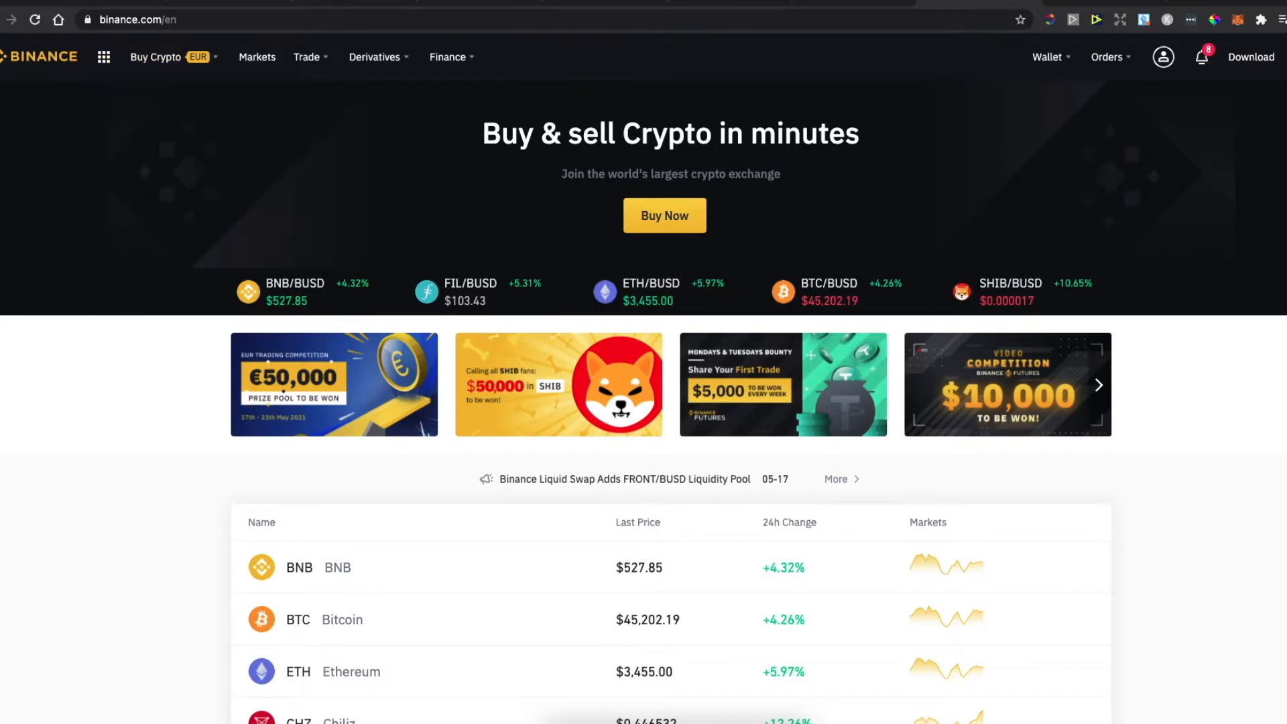
- Choose Credit/Debit Card under Buy Crypto (EUR) to reach the card purchase page
left_click(156, 56)
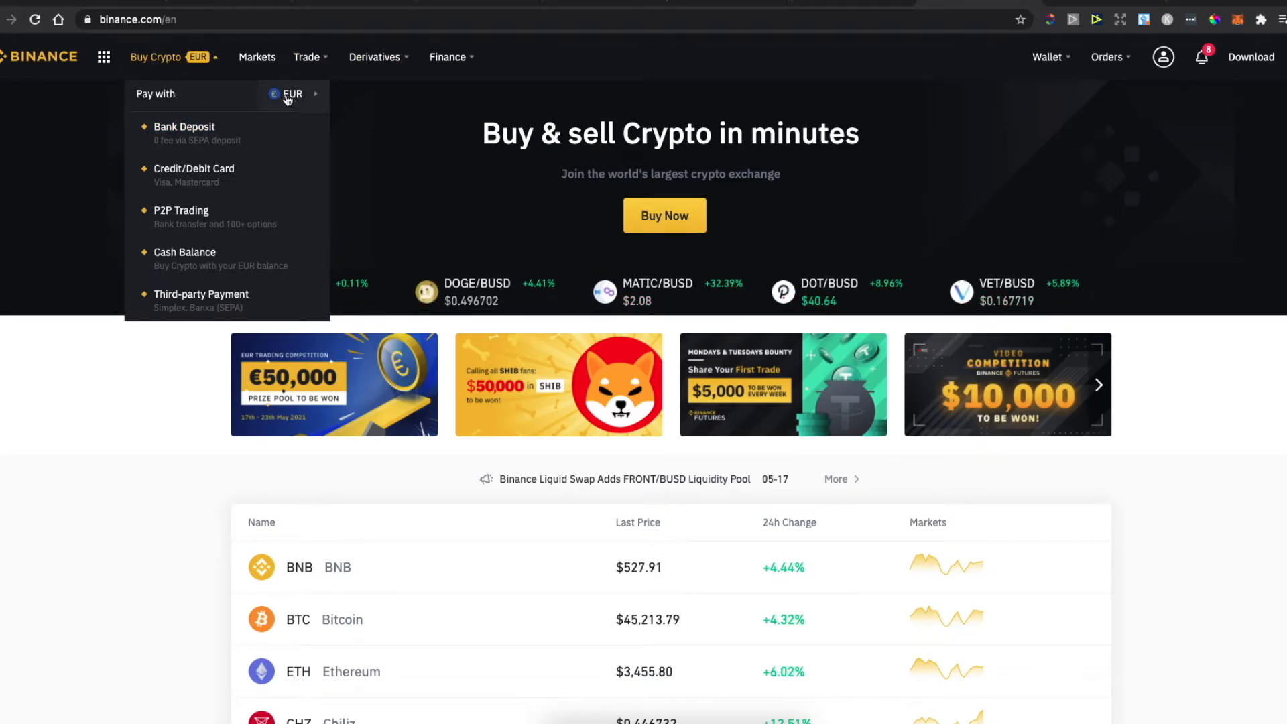
left_click(194, 169)
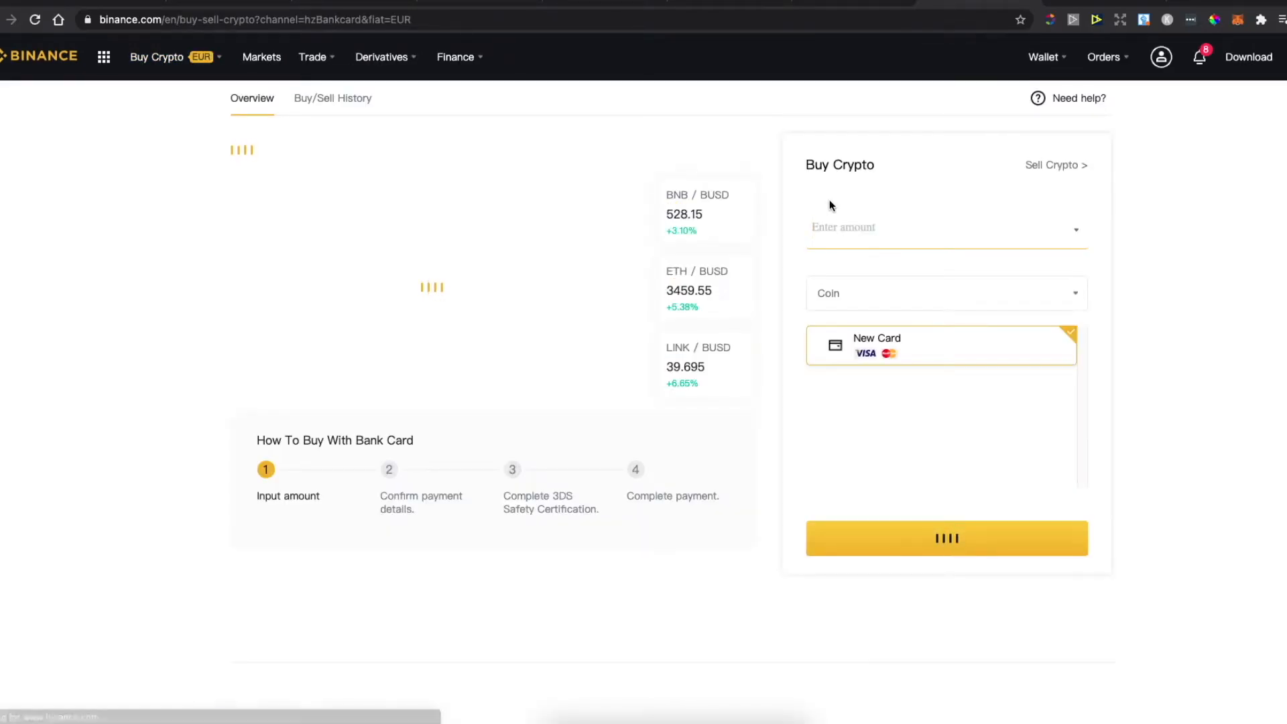
- Draft a 15 EUR card purchase, peek at the Coin list, then go back to the home page
type("1")
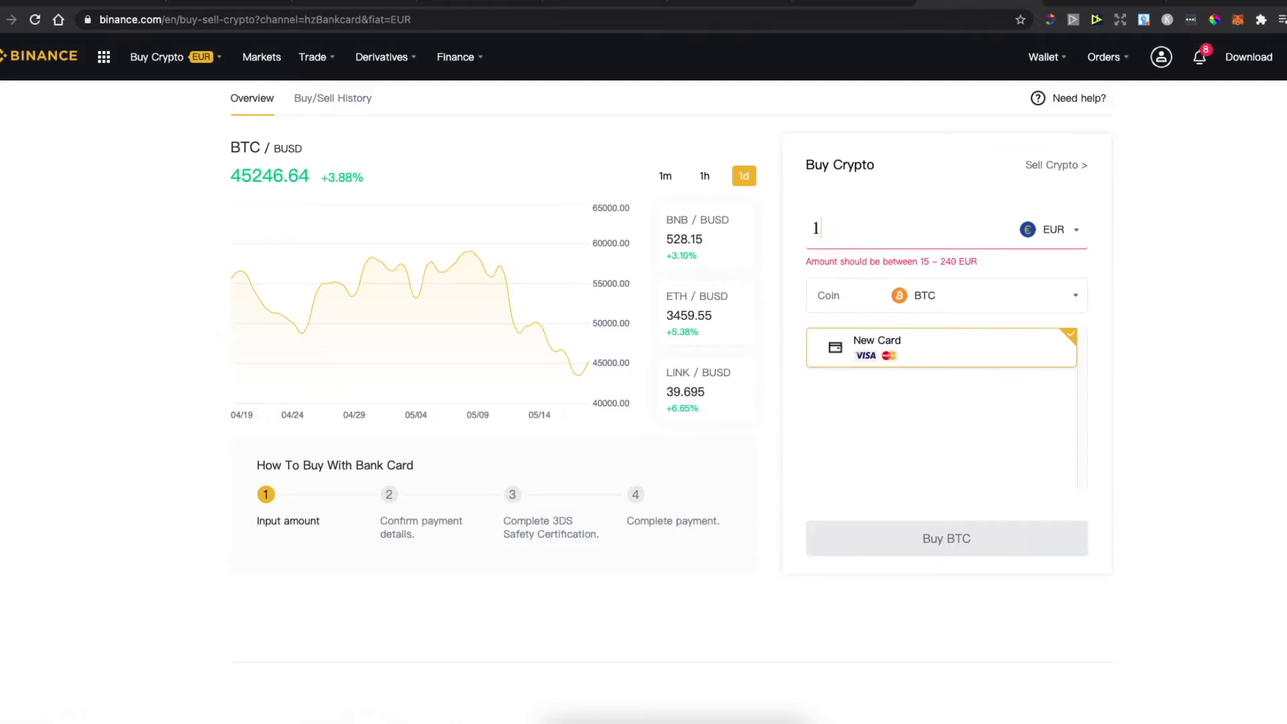
type("5")
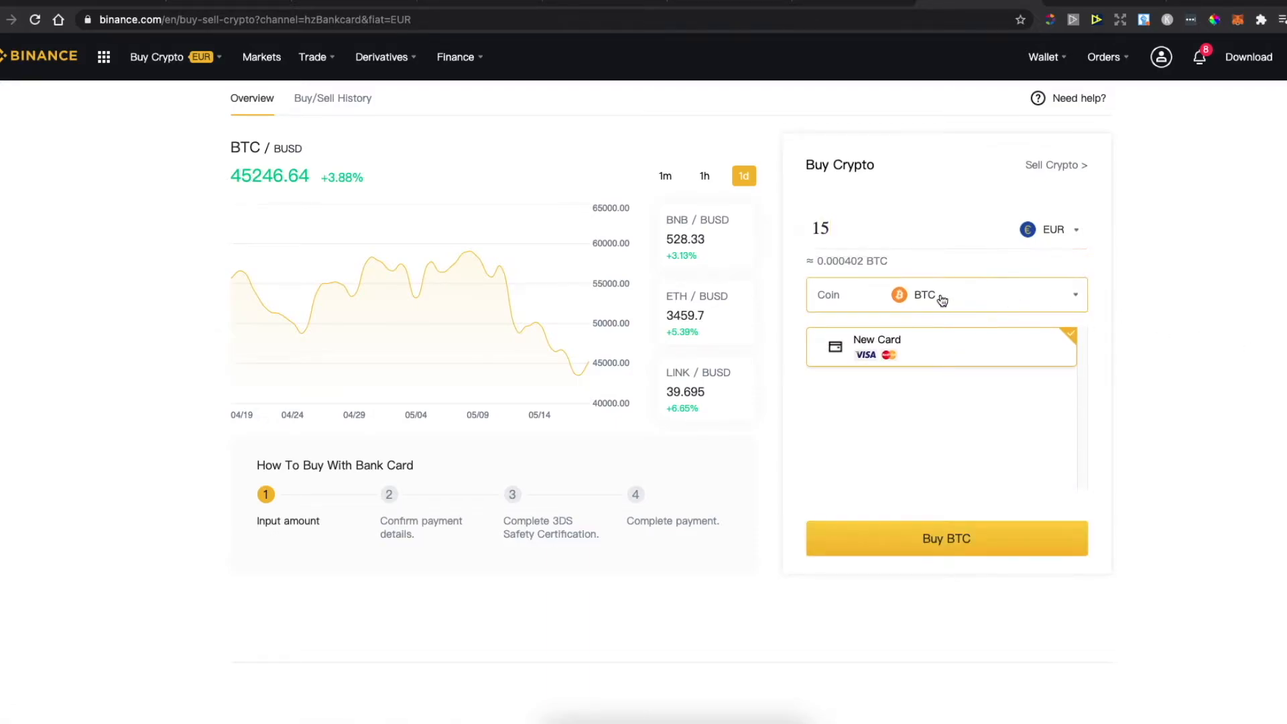
left_click(944, 295)
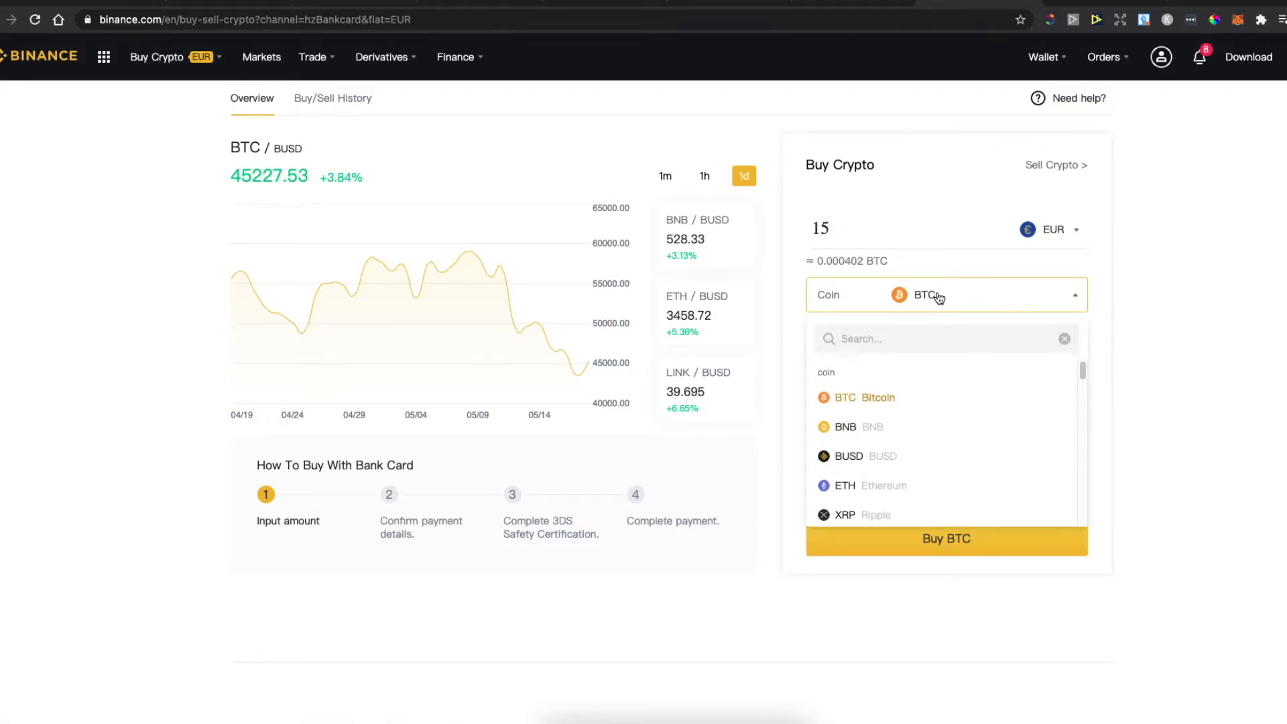
left_click(845, 485)
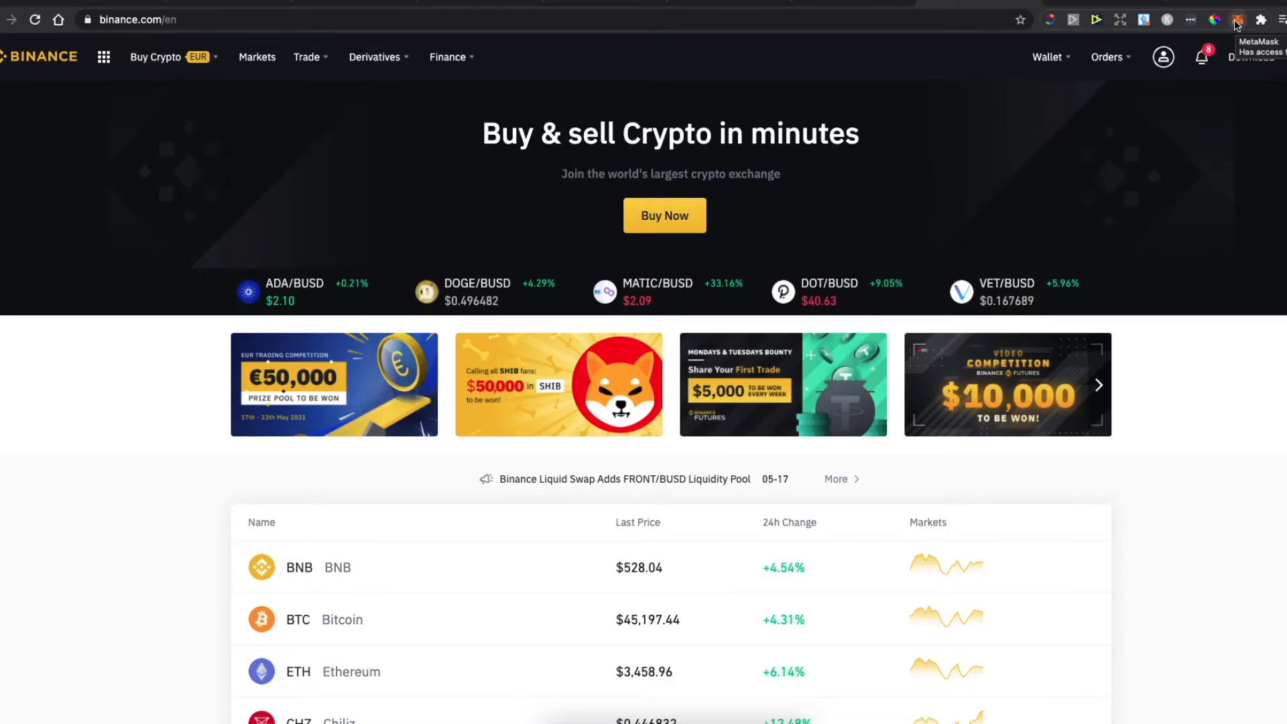
- Copy the Account 1 wallet address from the MetaMask extension
left_click(1234, 20)
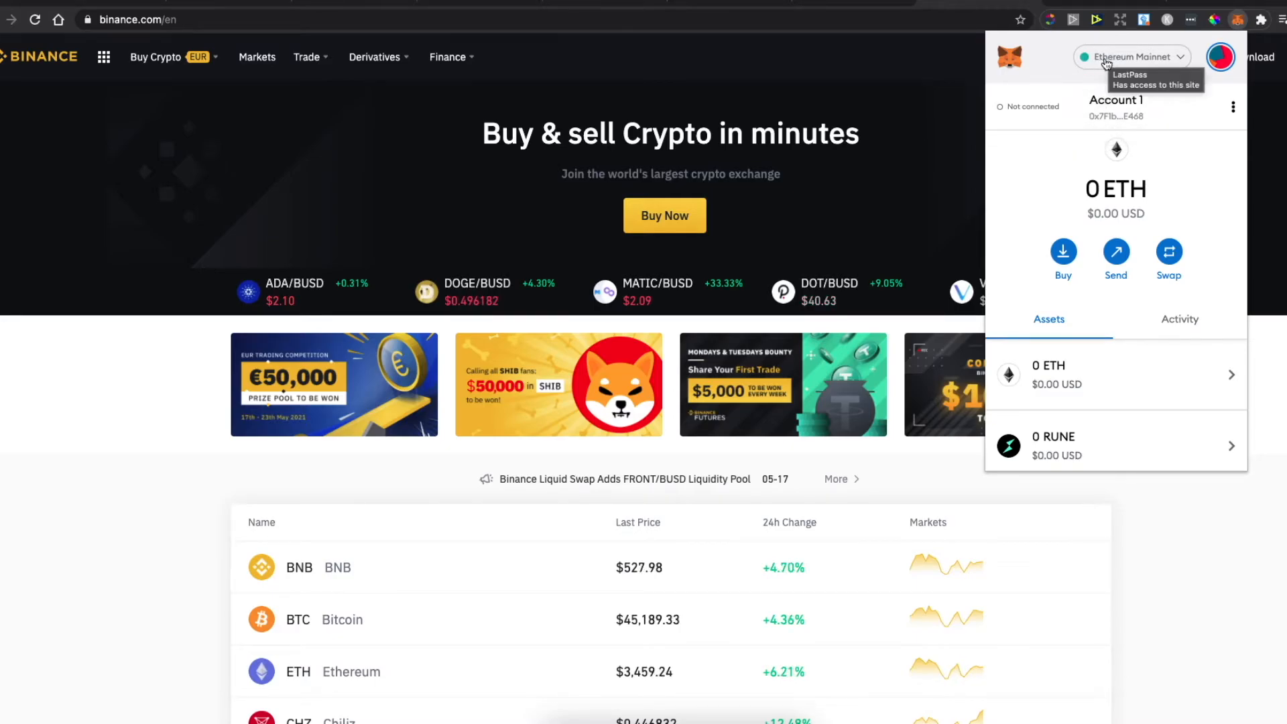
left_click(1114, 111)
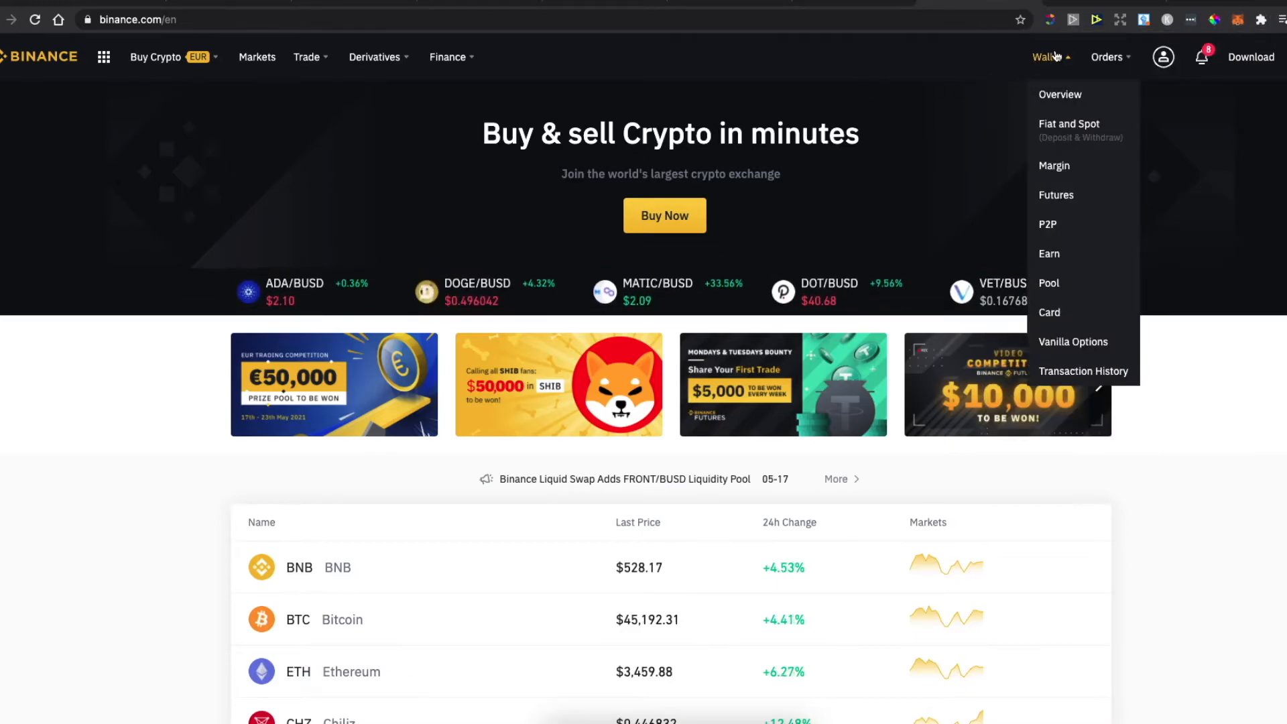
- In the Fiat and Spot wallet, find ETH by search and start its withdrawal
left_click(1068, 130)
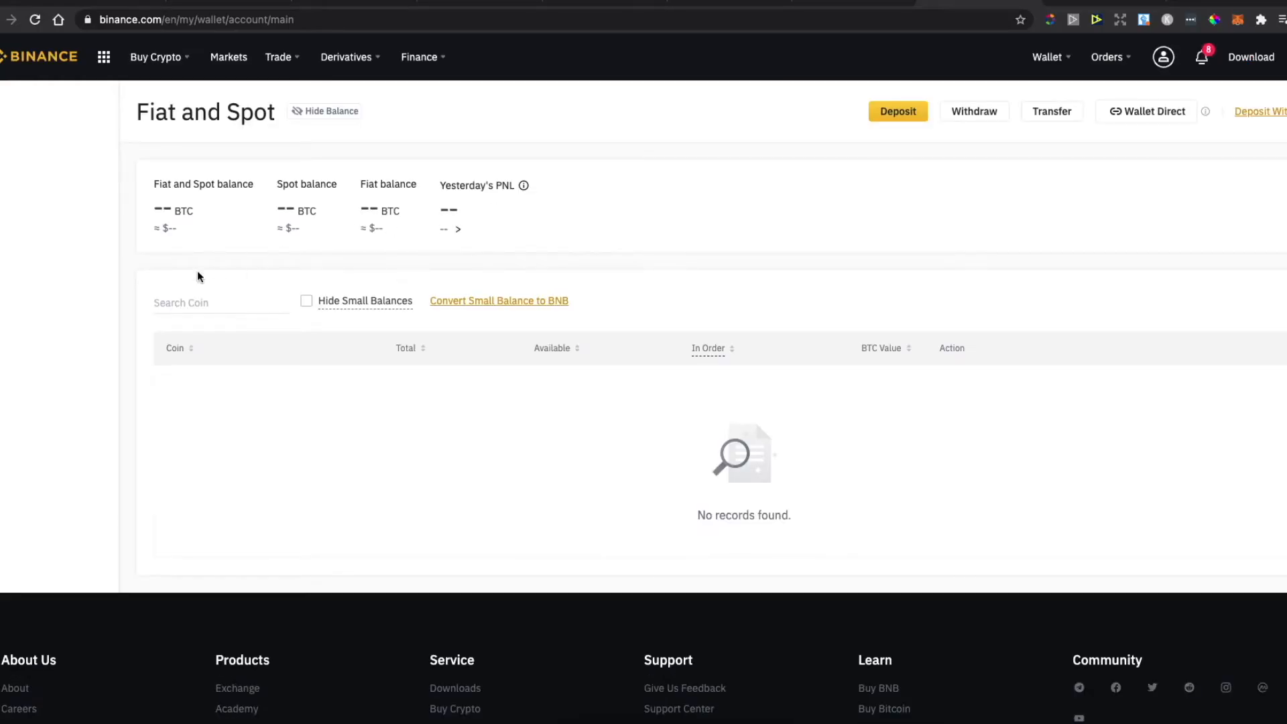
type("et")
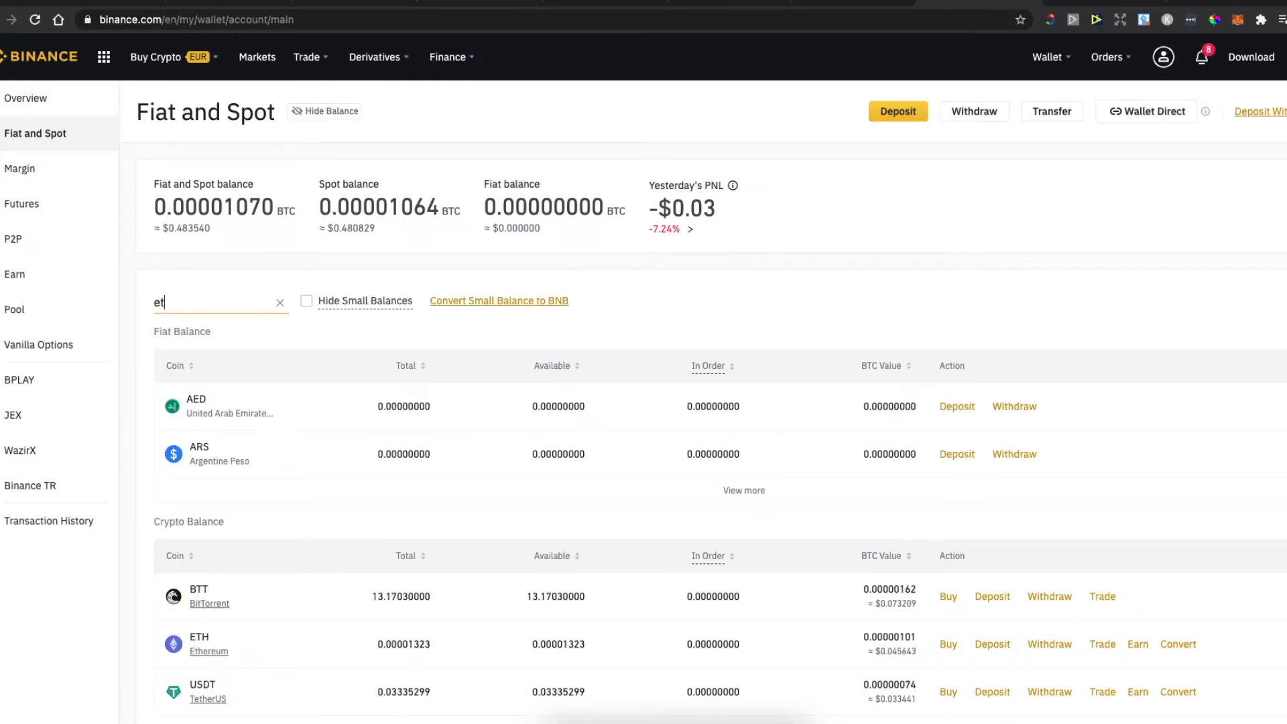
scroll("down", 3)
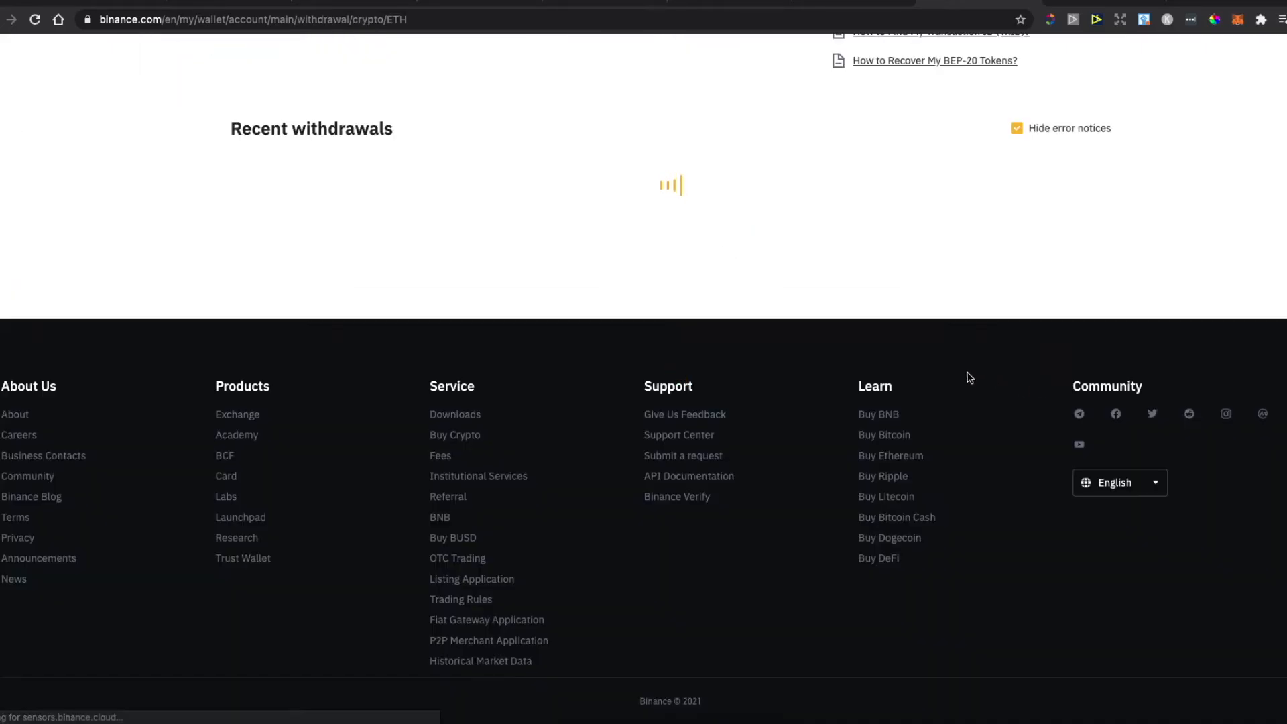
- Paste the MetaMask address 0x7F1b…E468 as destination and bring up the network choices
scroll("up", 3)
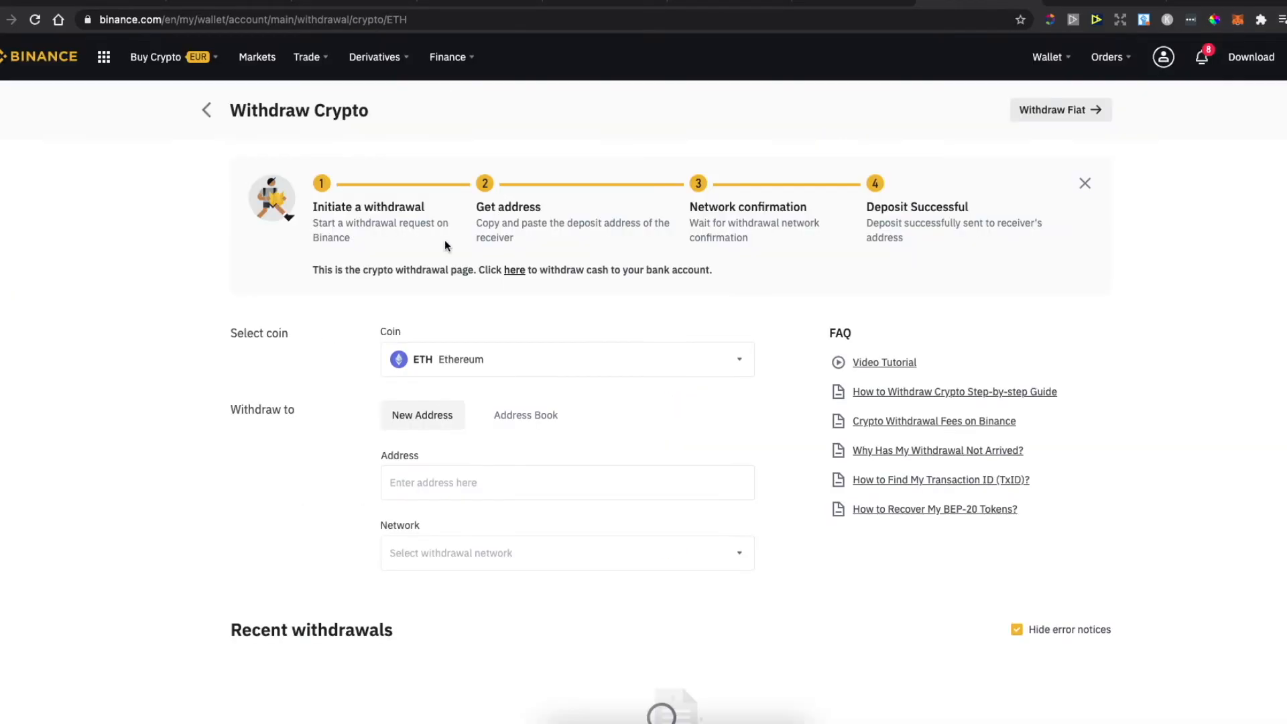
type("0x7F1bB6184d298e71f41276A3BbE2112971f4E468")
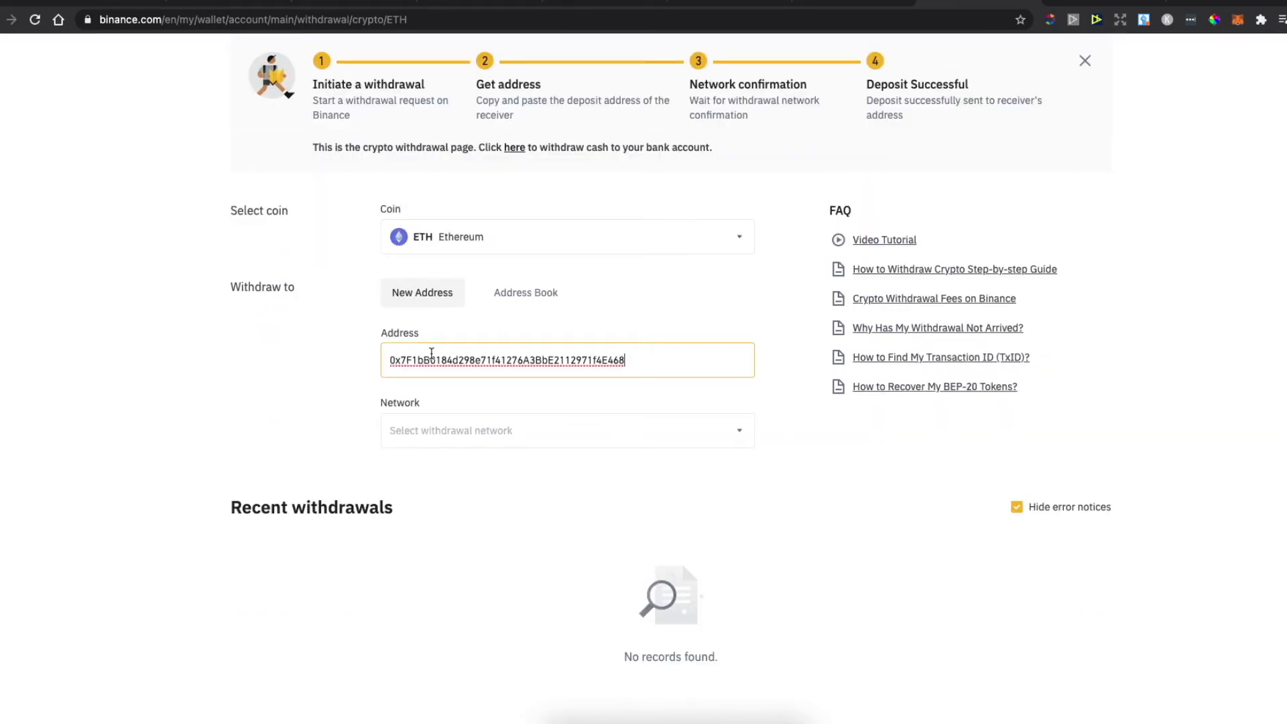
left_click(286, 386)
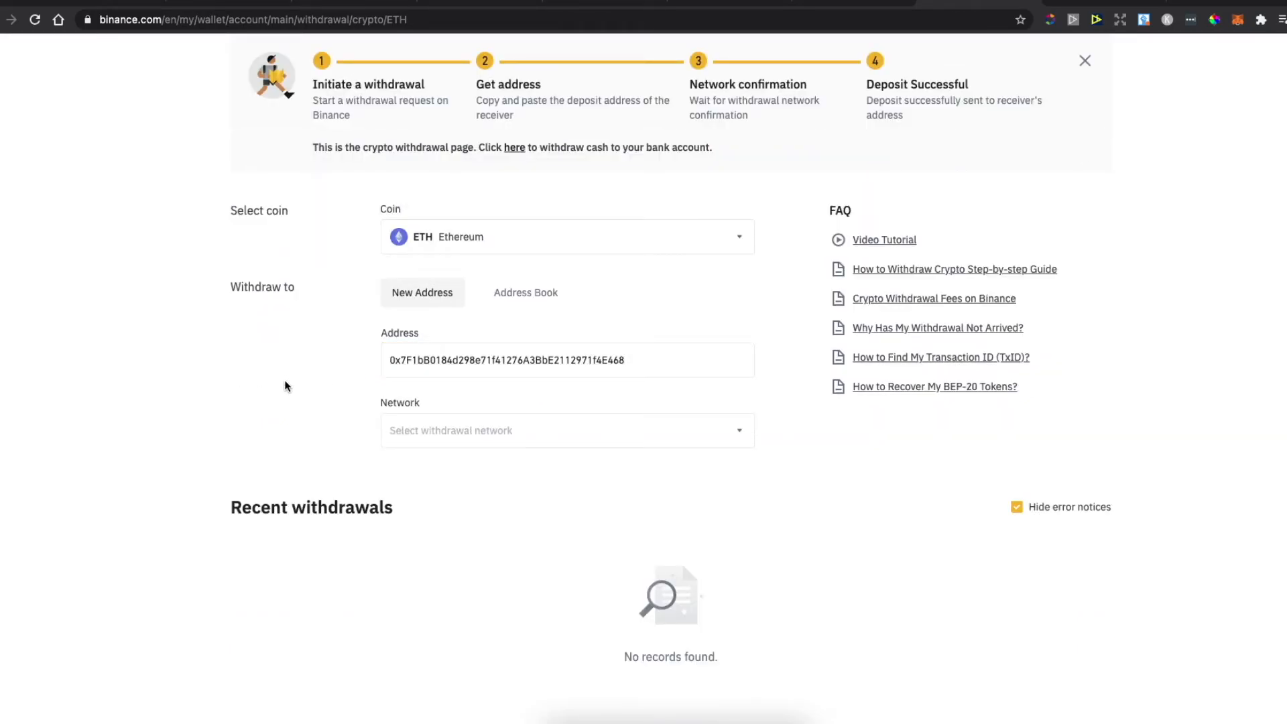
left_click(565, 430)
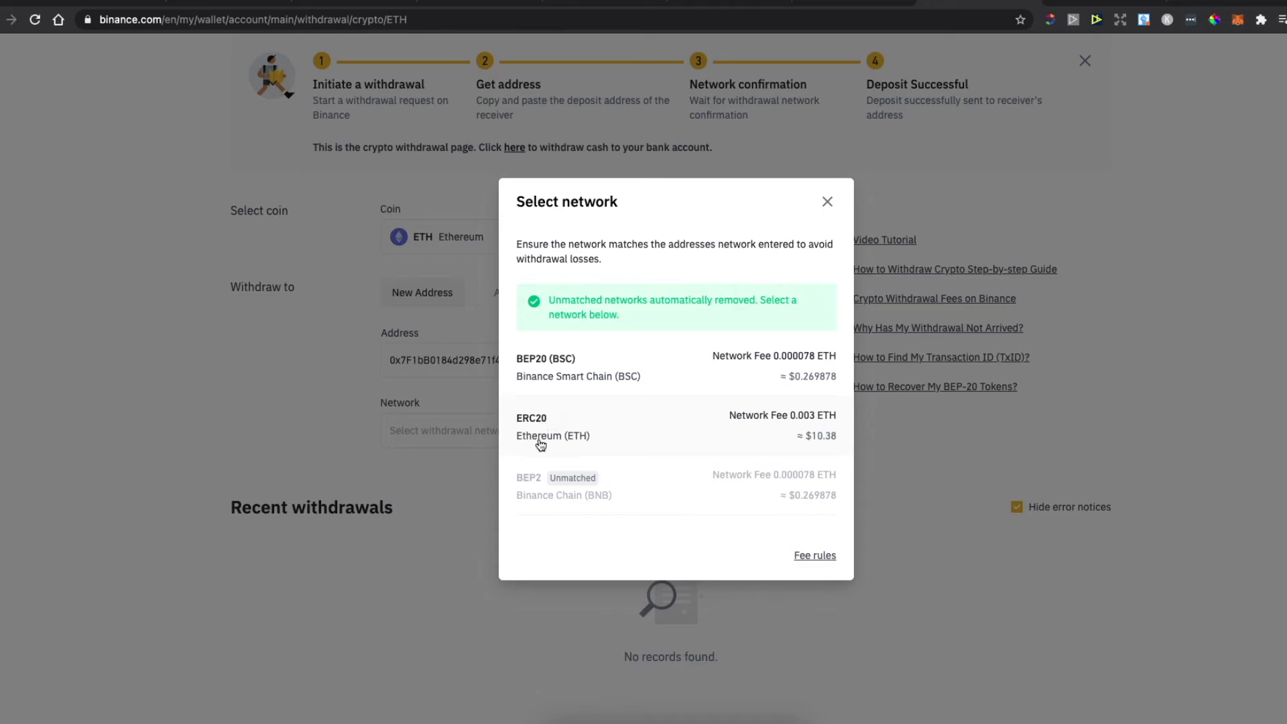
- Select the ERC20 network, enter 0.02 ETH, then check MetaMask's ETH balance
left_click(553, 426)
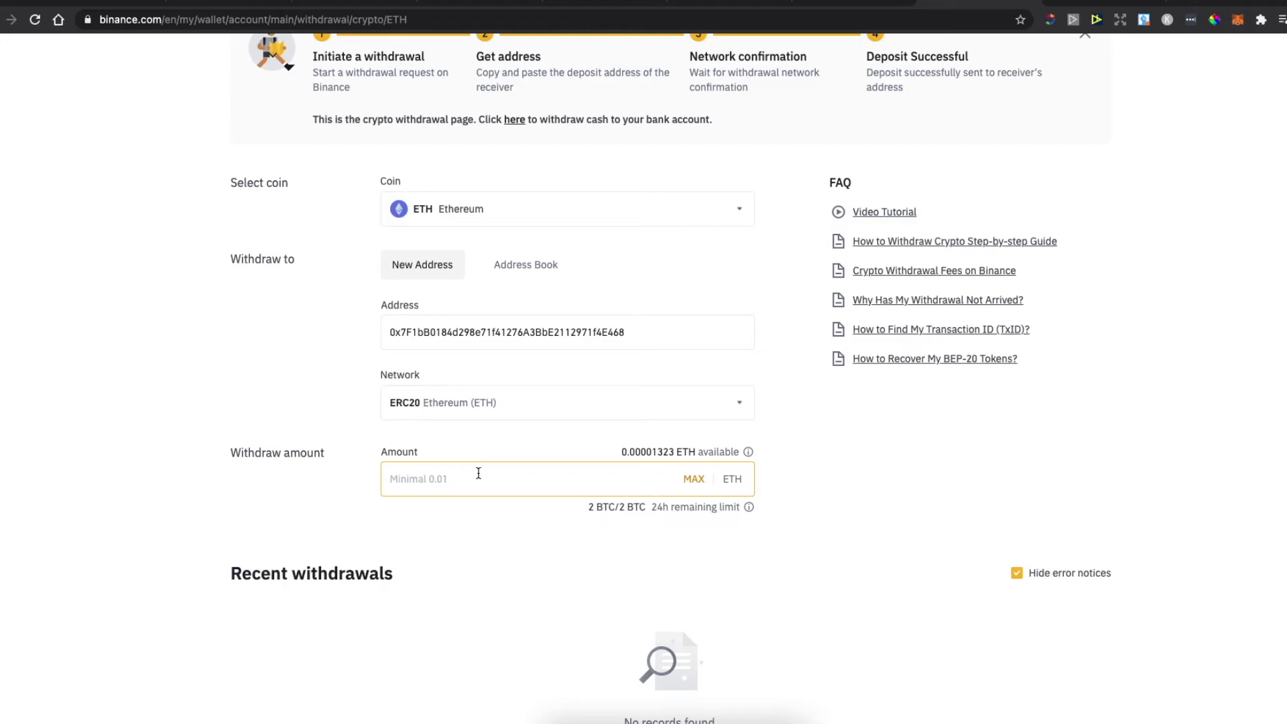
scroll("down", 3)
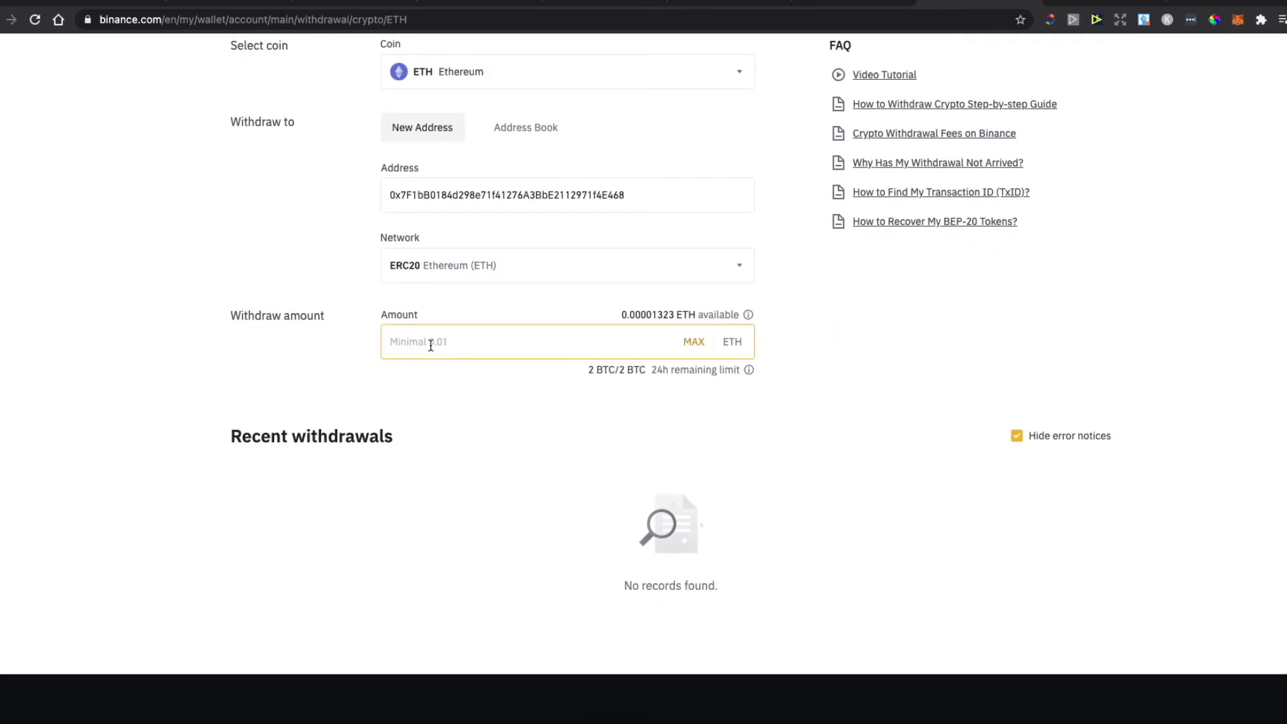
type("0")
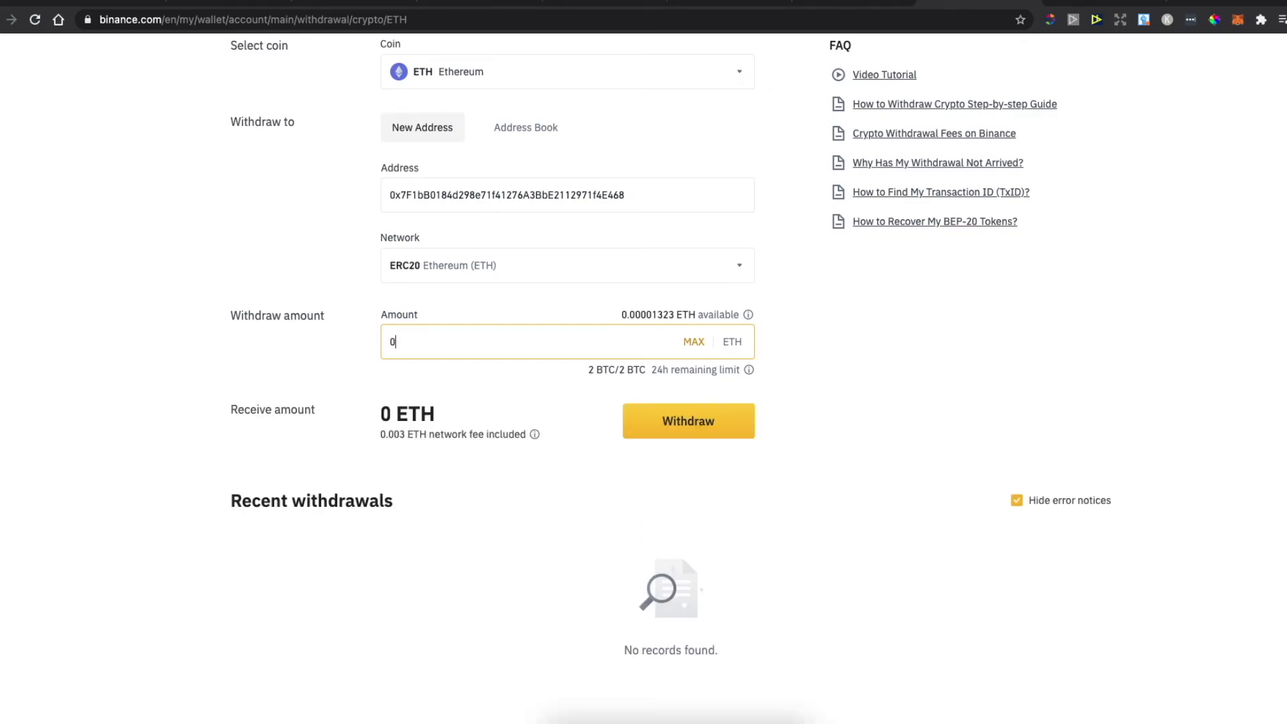
type(".02")
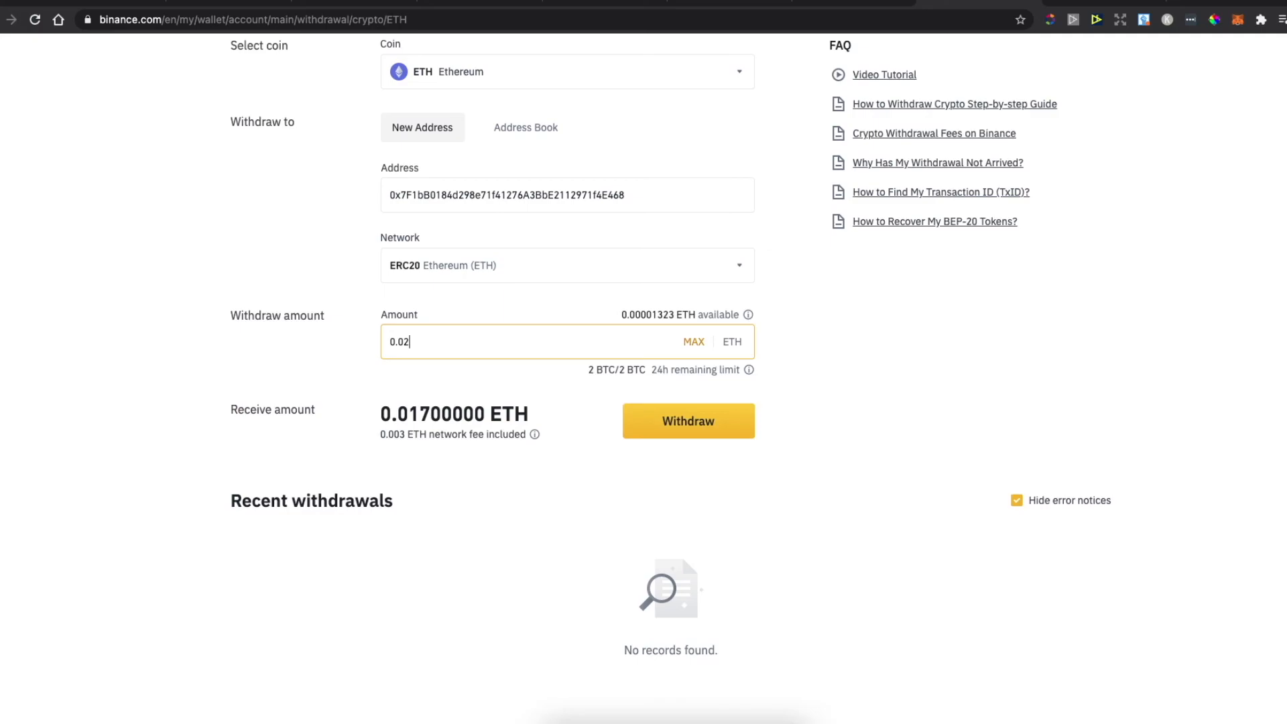
left_click(1216, 18)
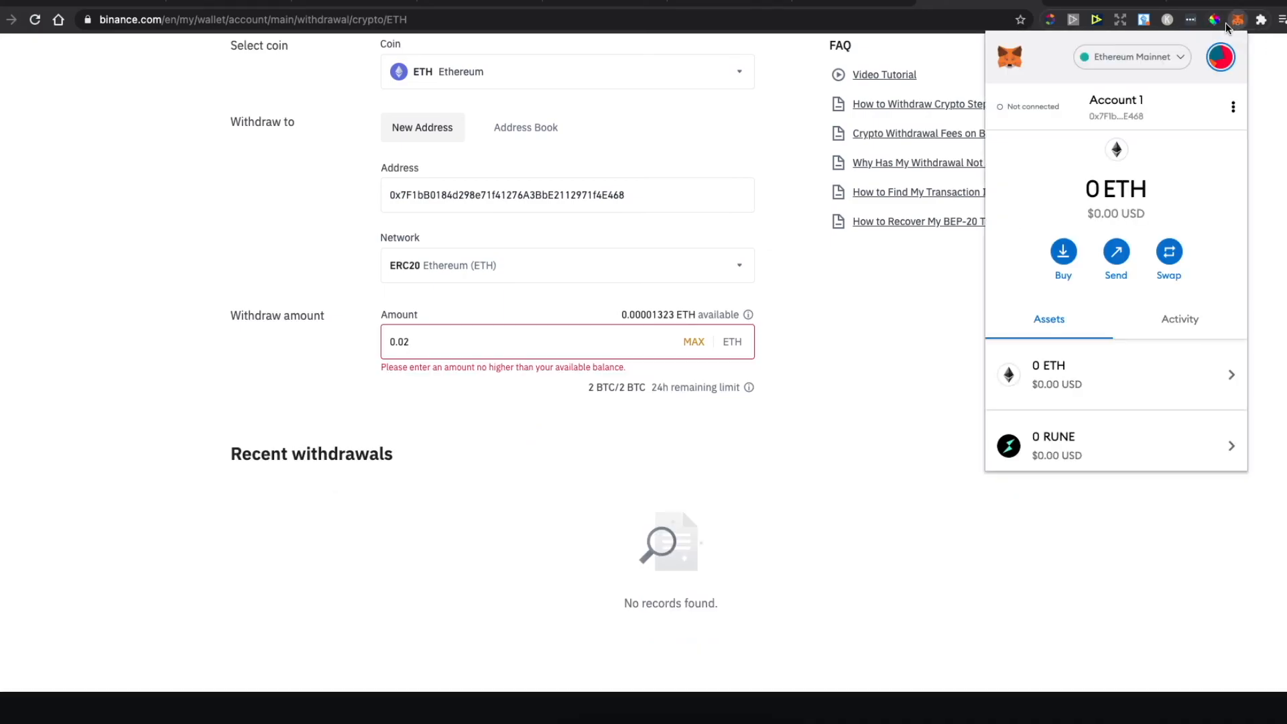
mouse_move(1059, 197)
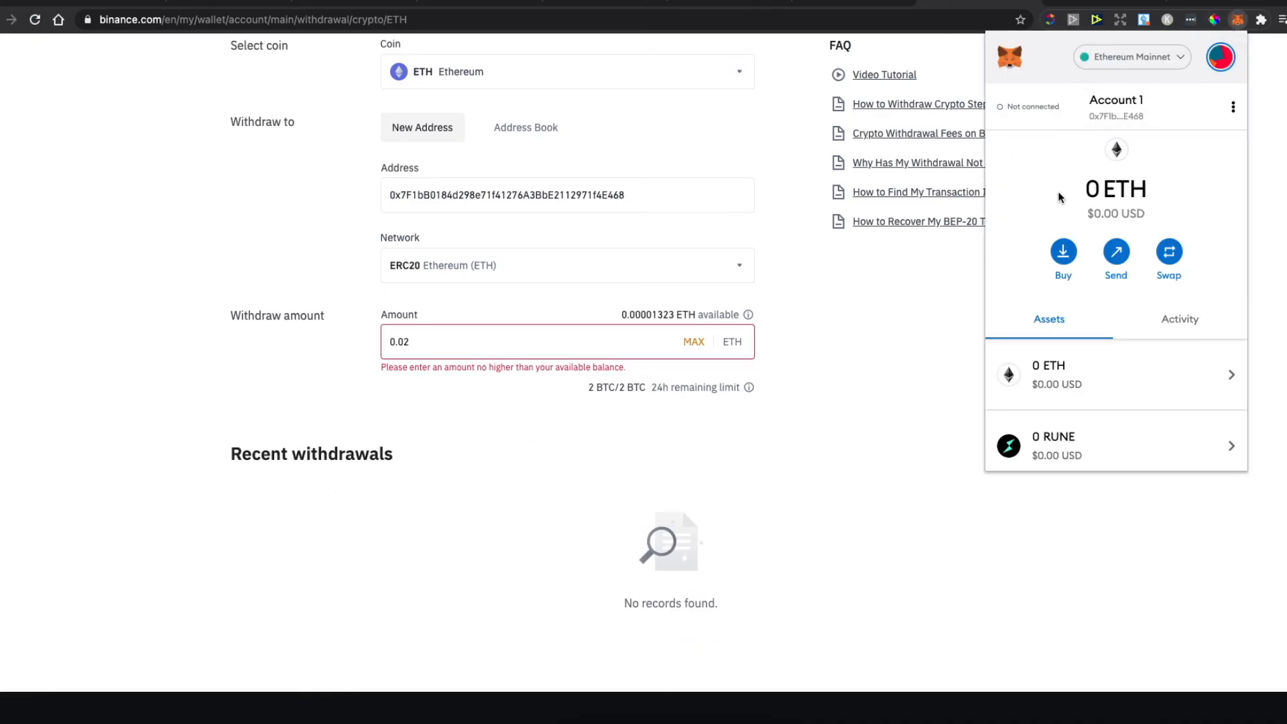